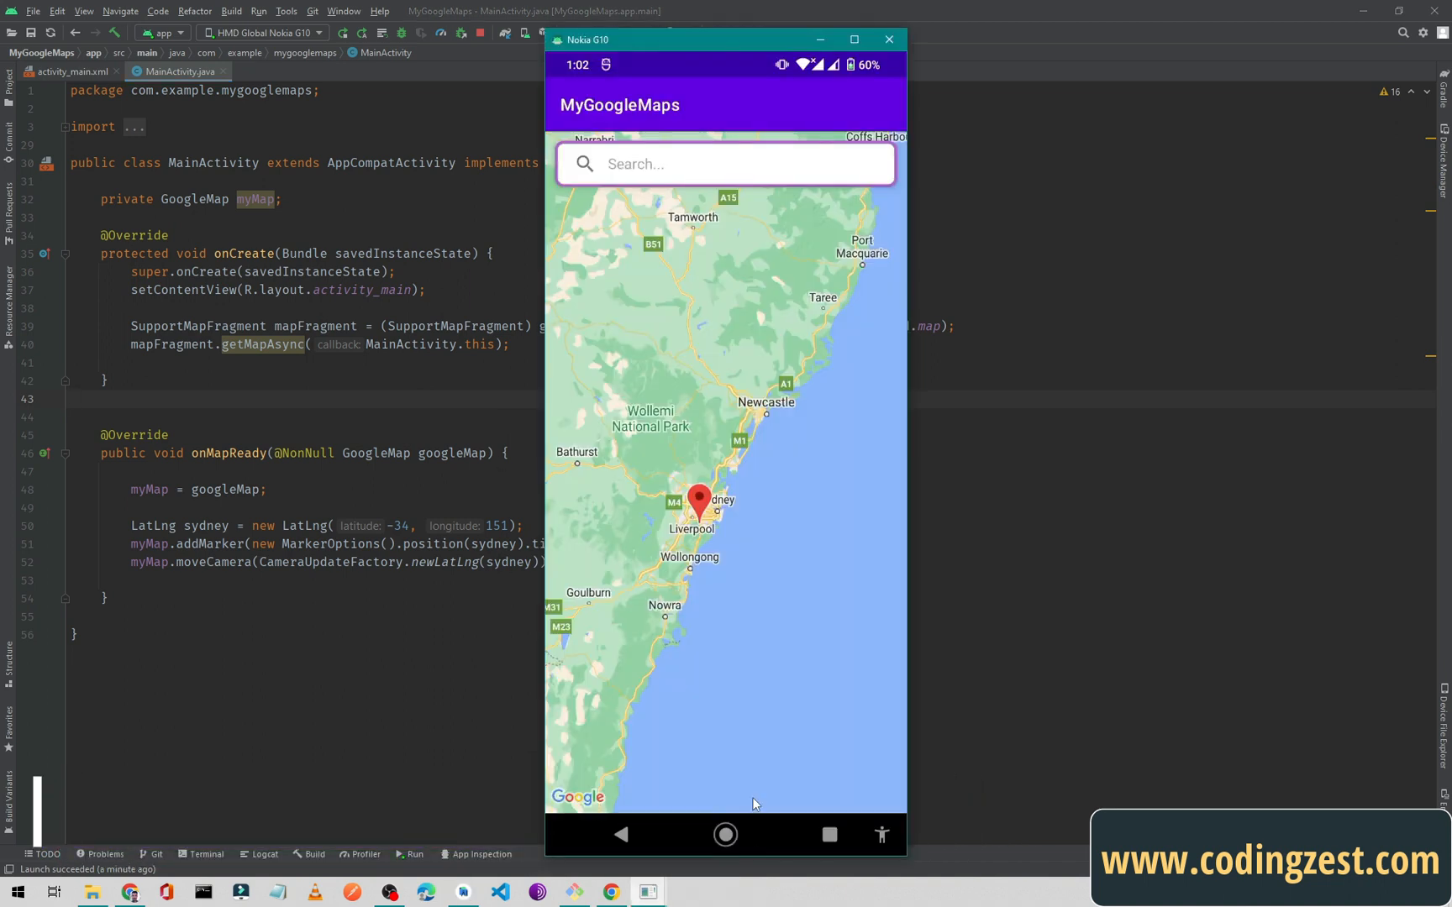
pyautogui.moveTo(705, 537)
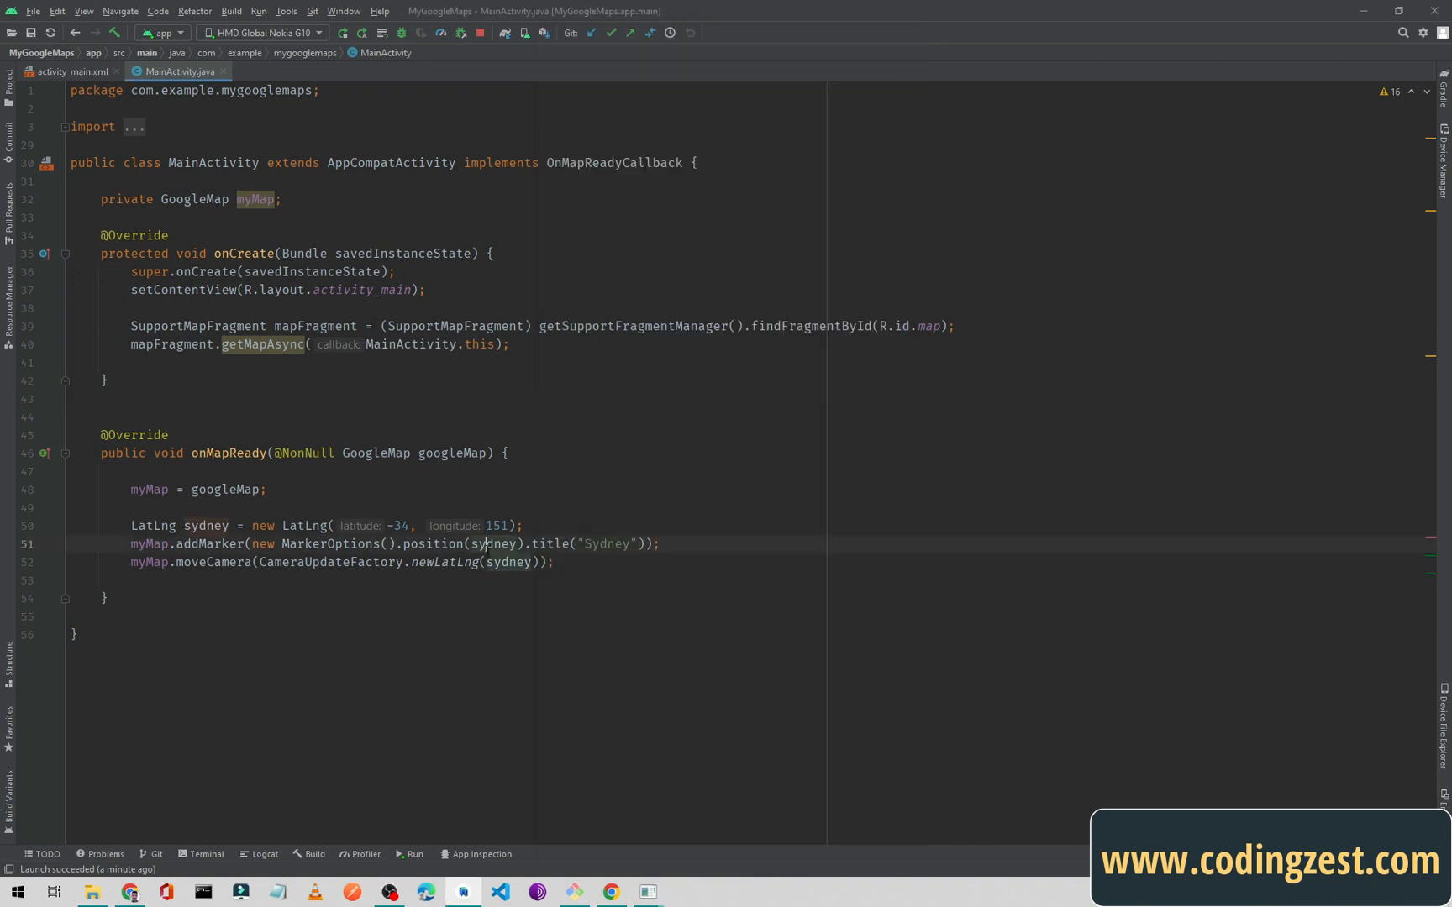
# Open a new blank line after the moveCamera statement in onMapReady.
pyautogui.click(658, 544)
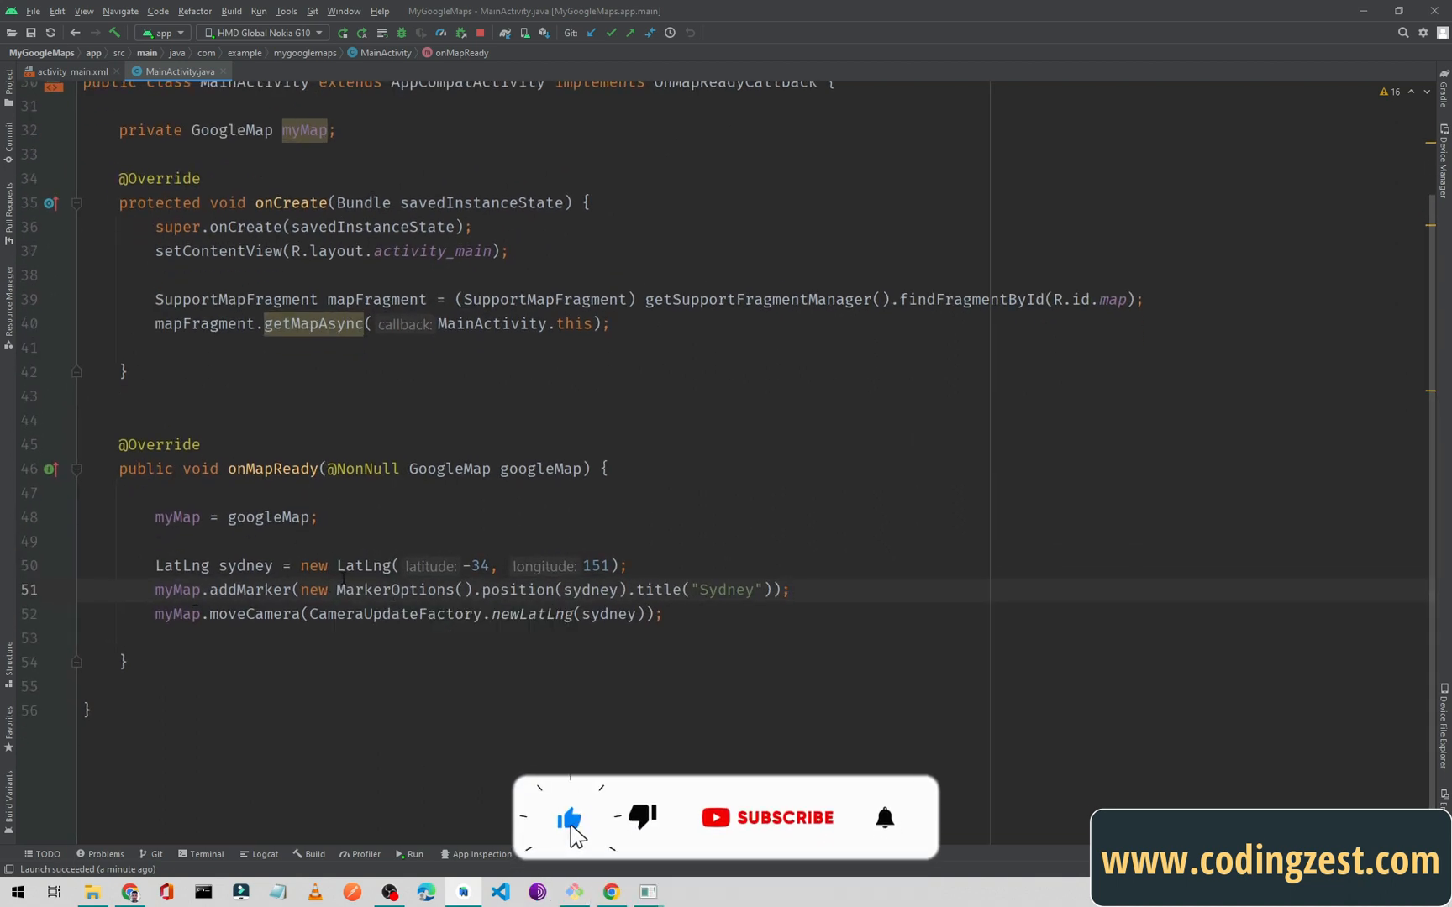
pyautogui.click(766, 818)
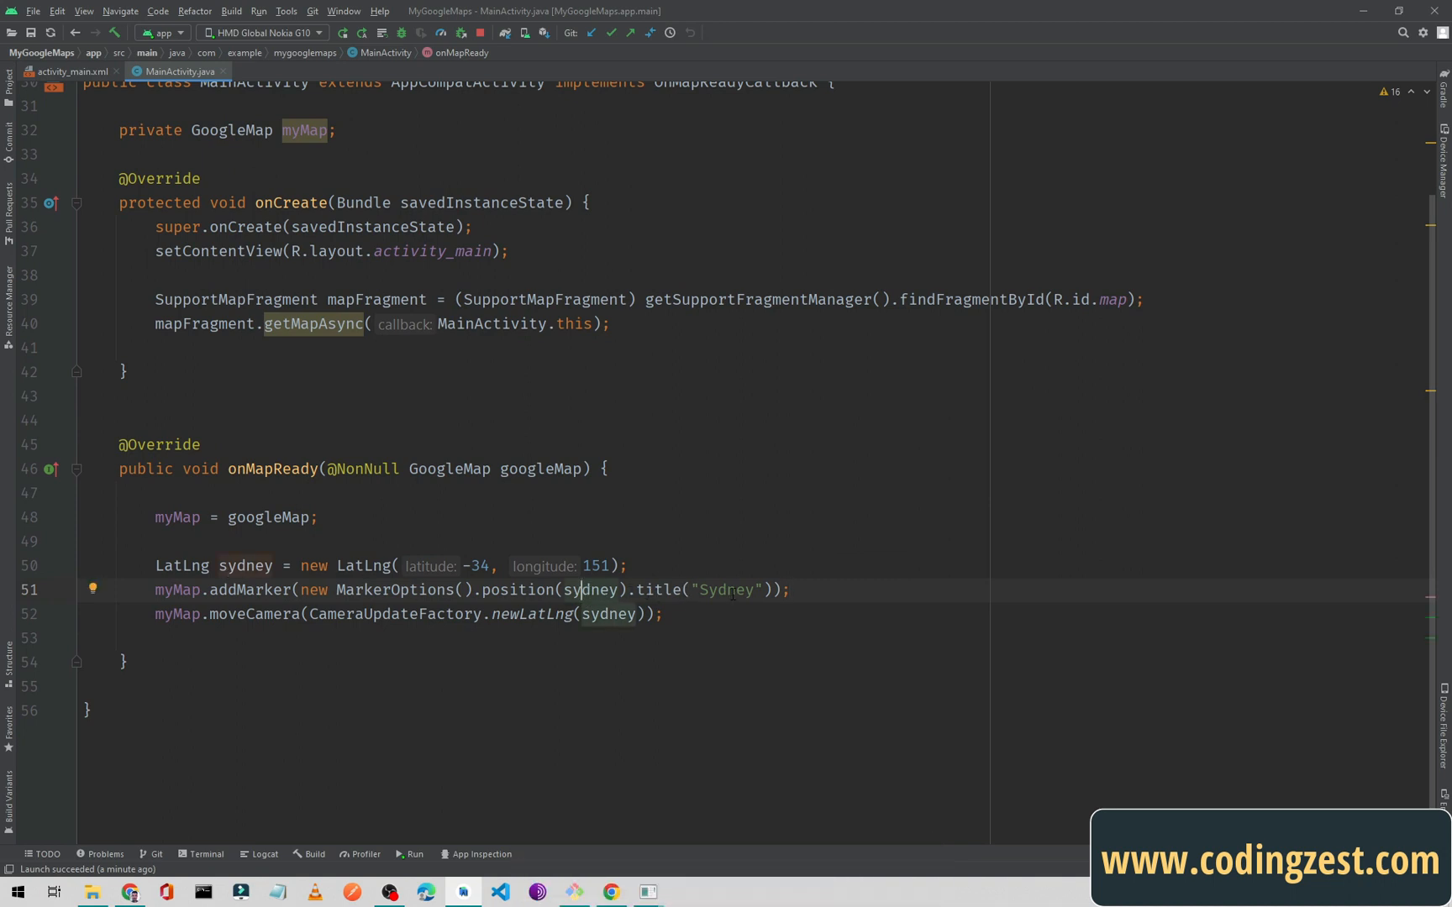
pyautogui.doubleClick(726, 590)
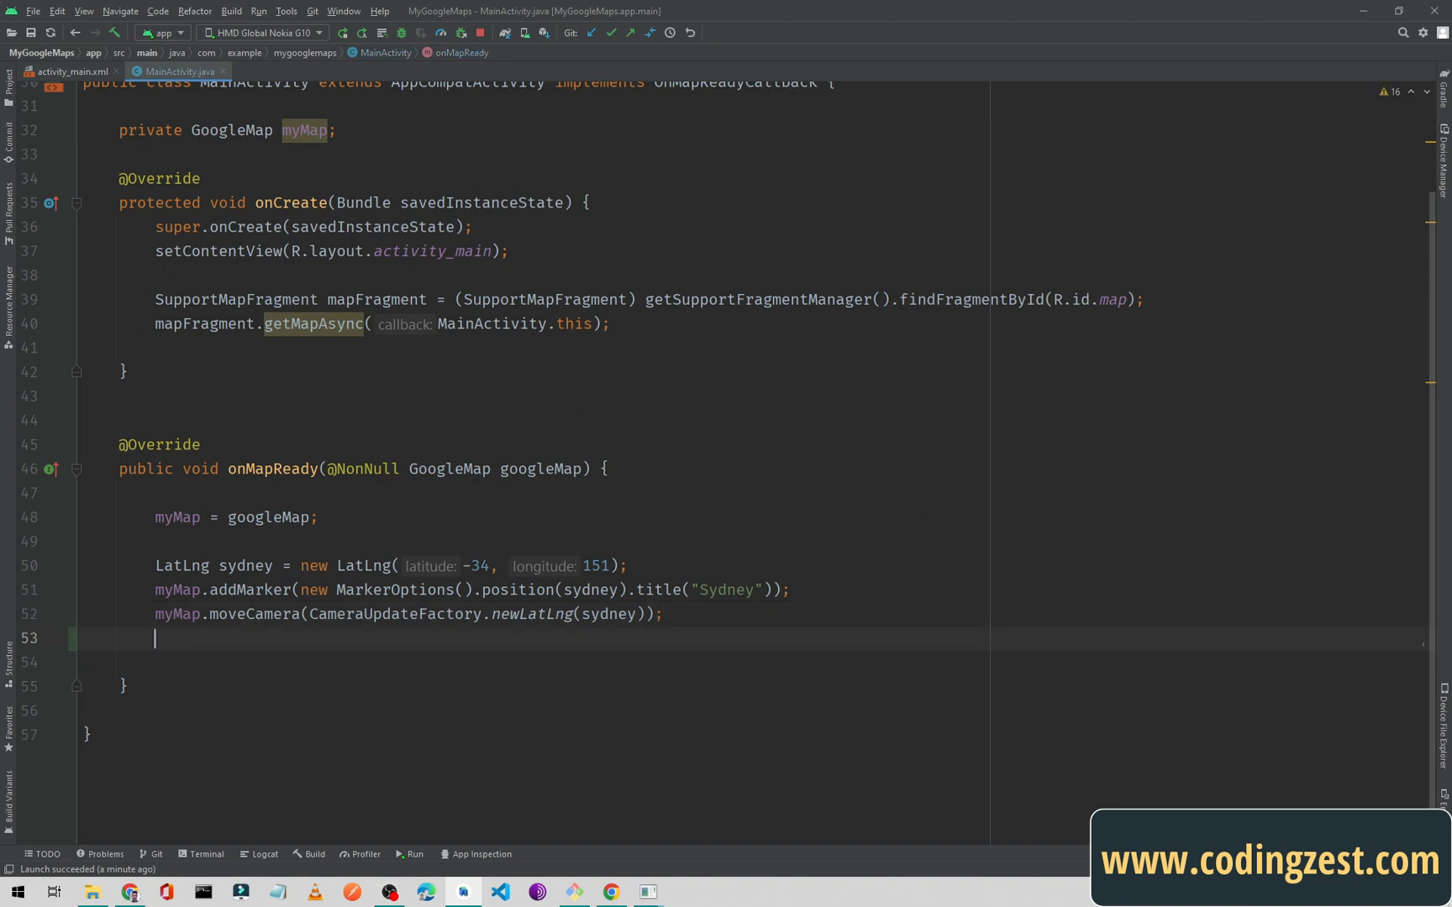
# Declare MarkerOptions options = new MarkerOptions().position(sydney).title("Sydney").
pyautogui.write('Mare')
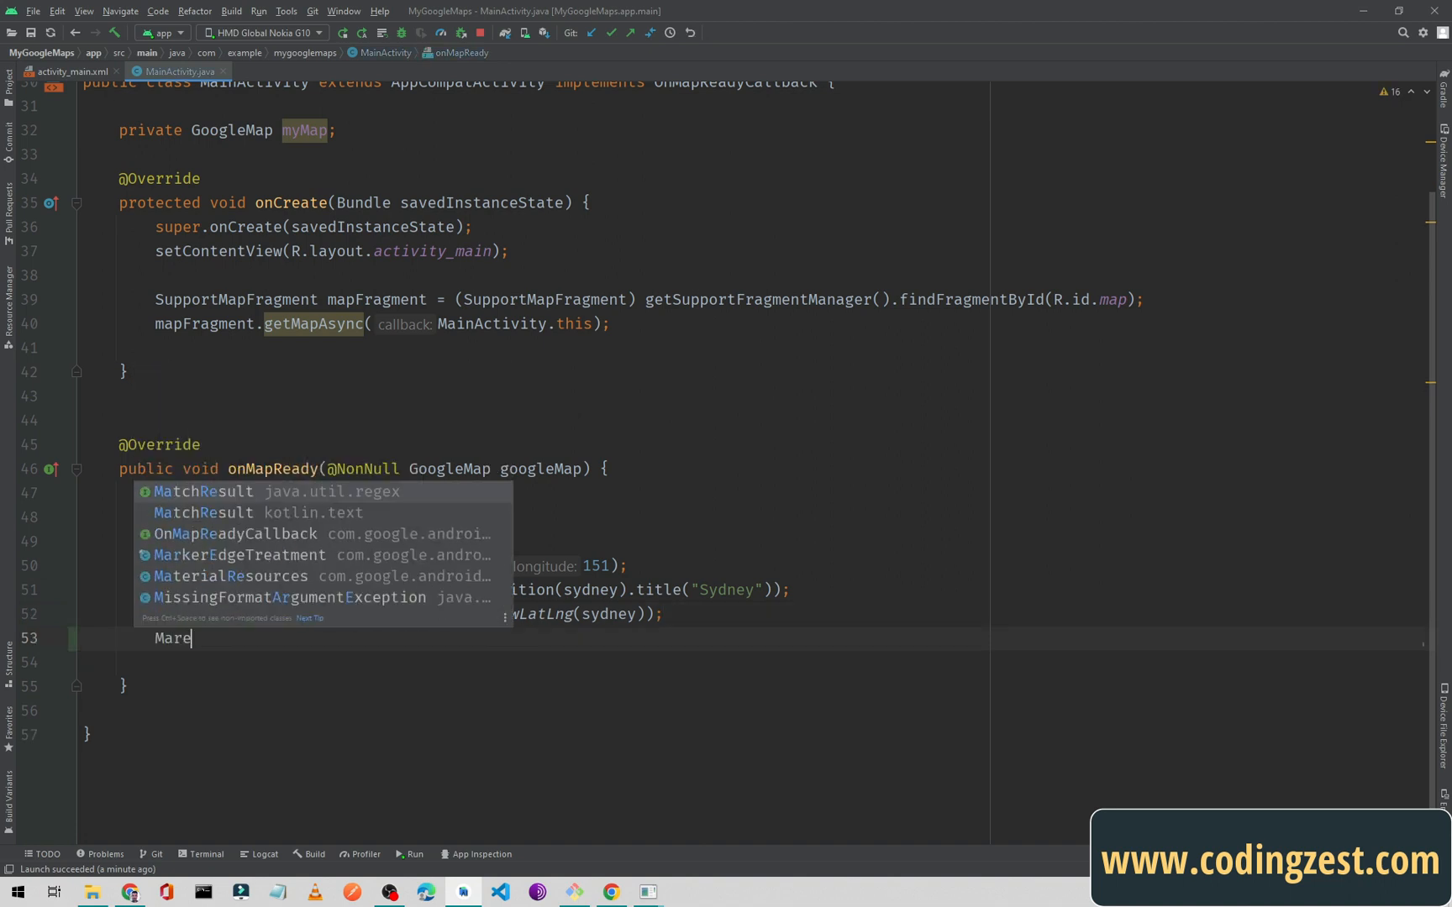
pyautogui.write('kerOptions options =')
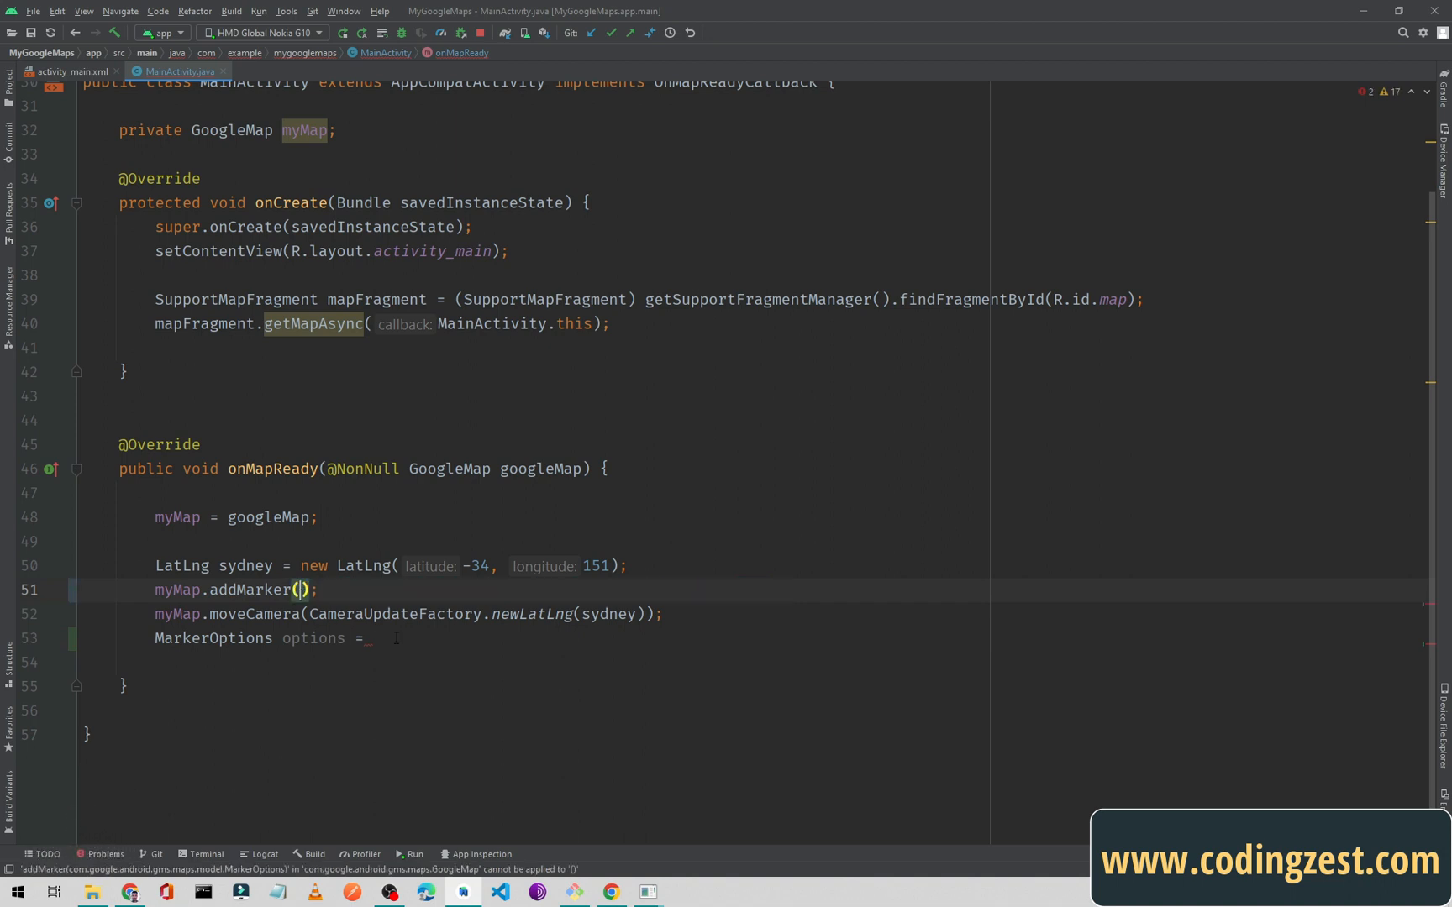
pyautogui.write('new MarkerOptions().position(sydney).title("Sydney");')
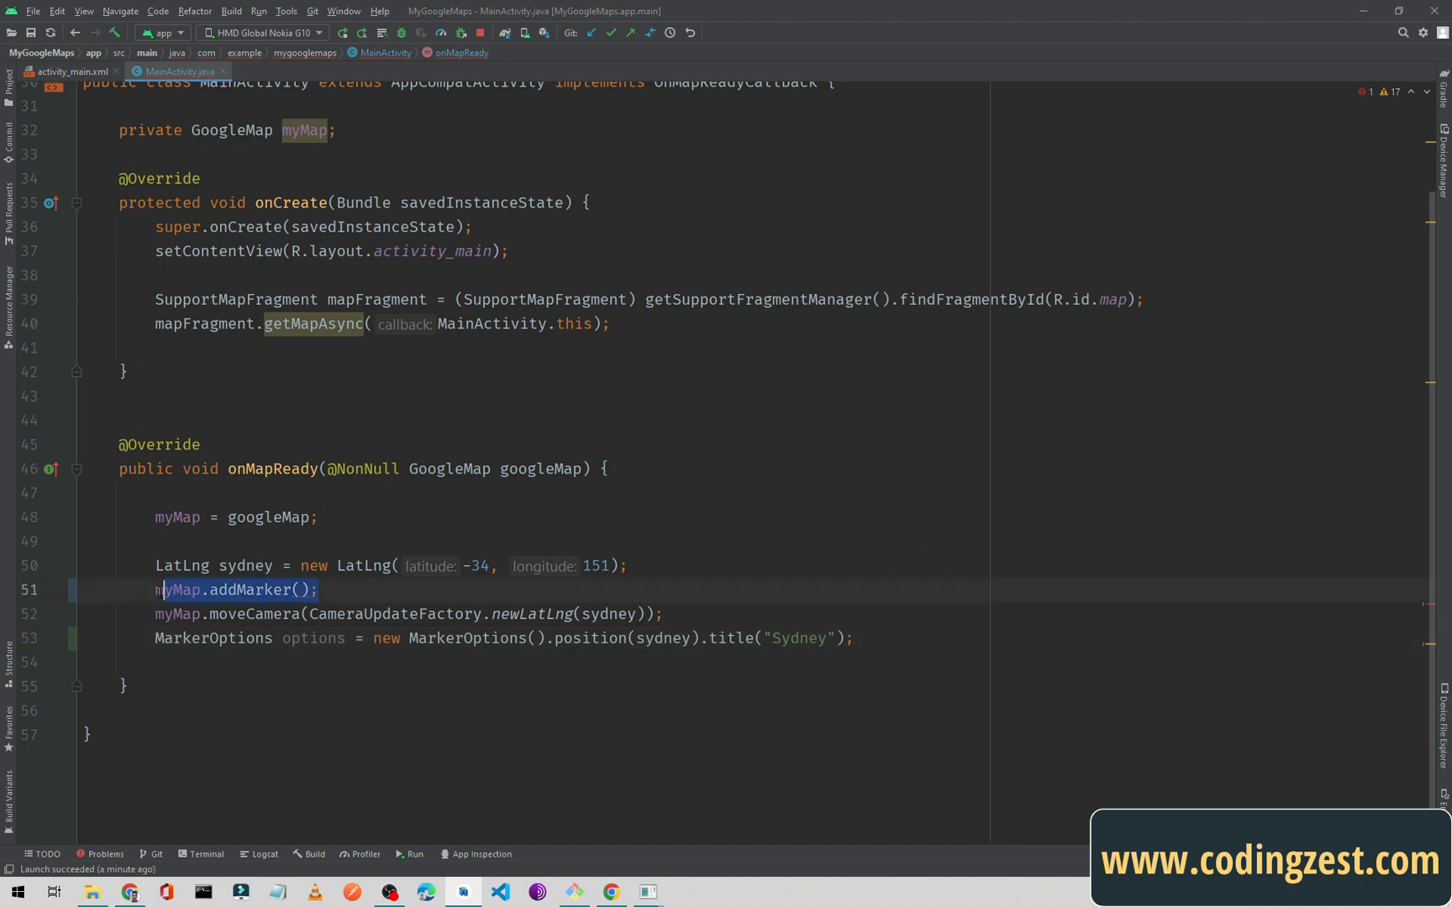
# Replace the old addMarker line with an empty myMap.addMarker(); call.
pyautogui.press('Delete')
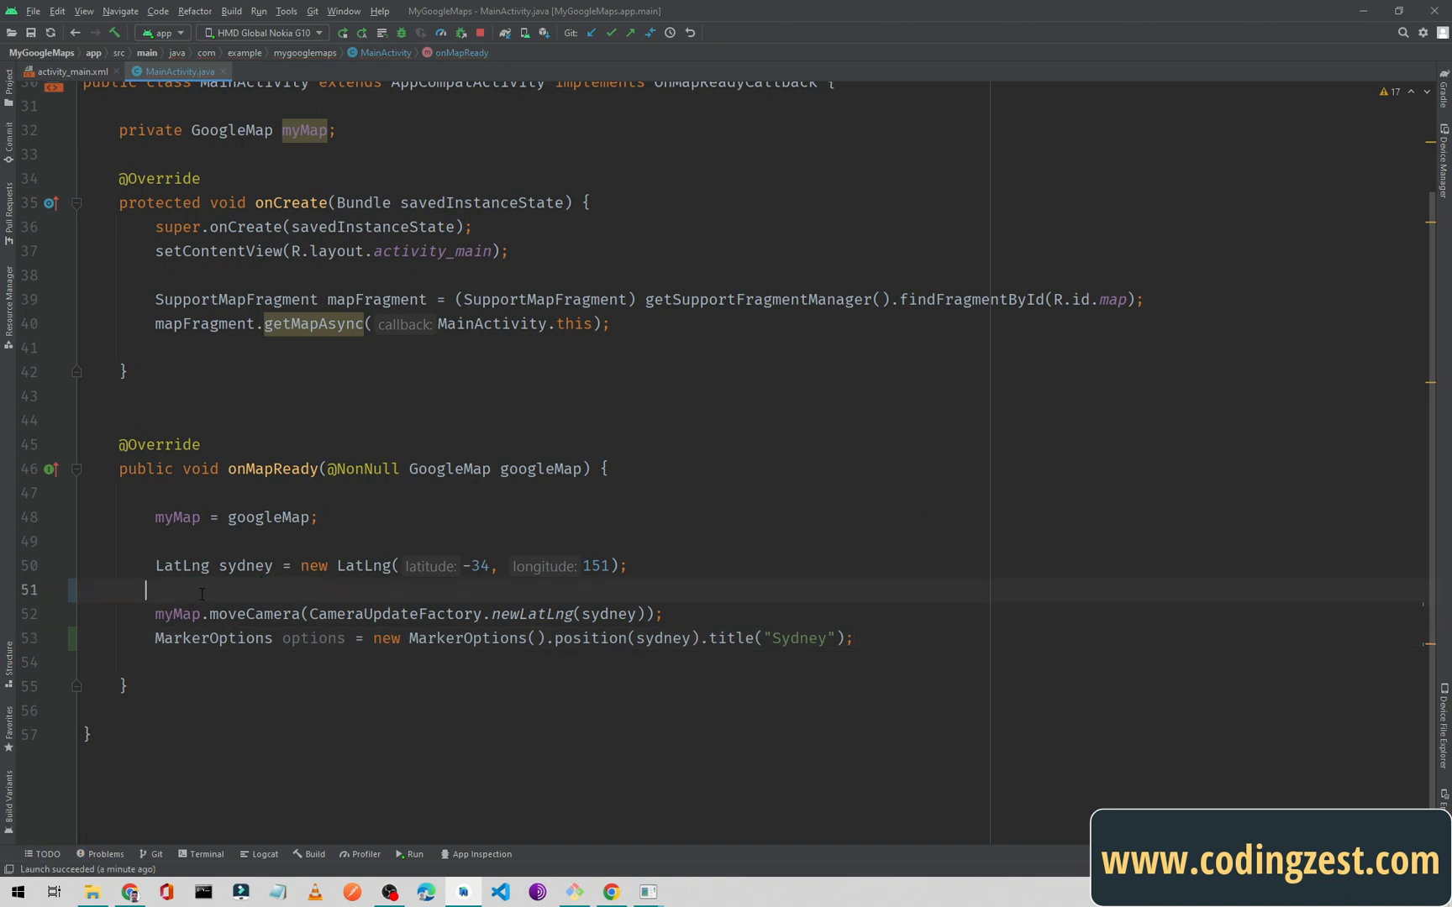
pyautogui.press('Backspace')
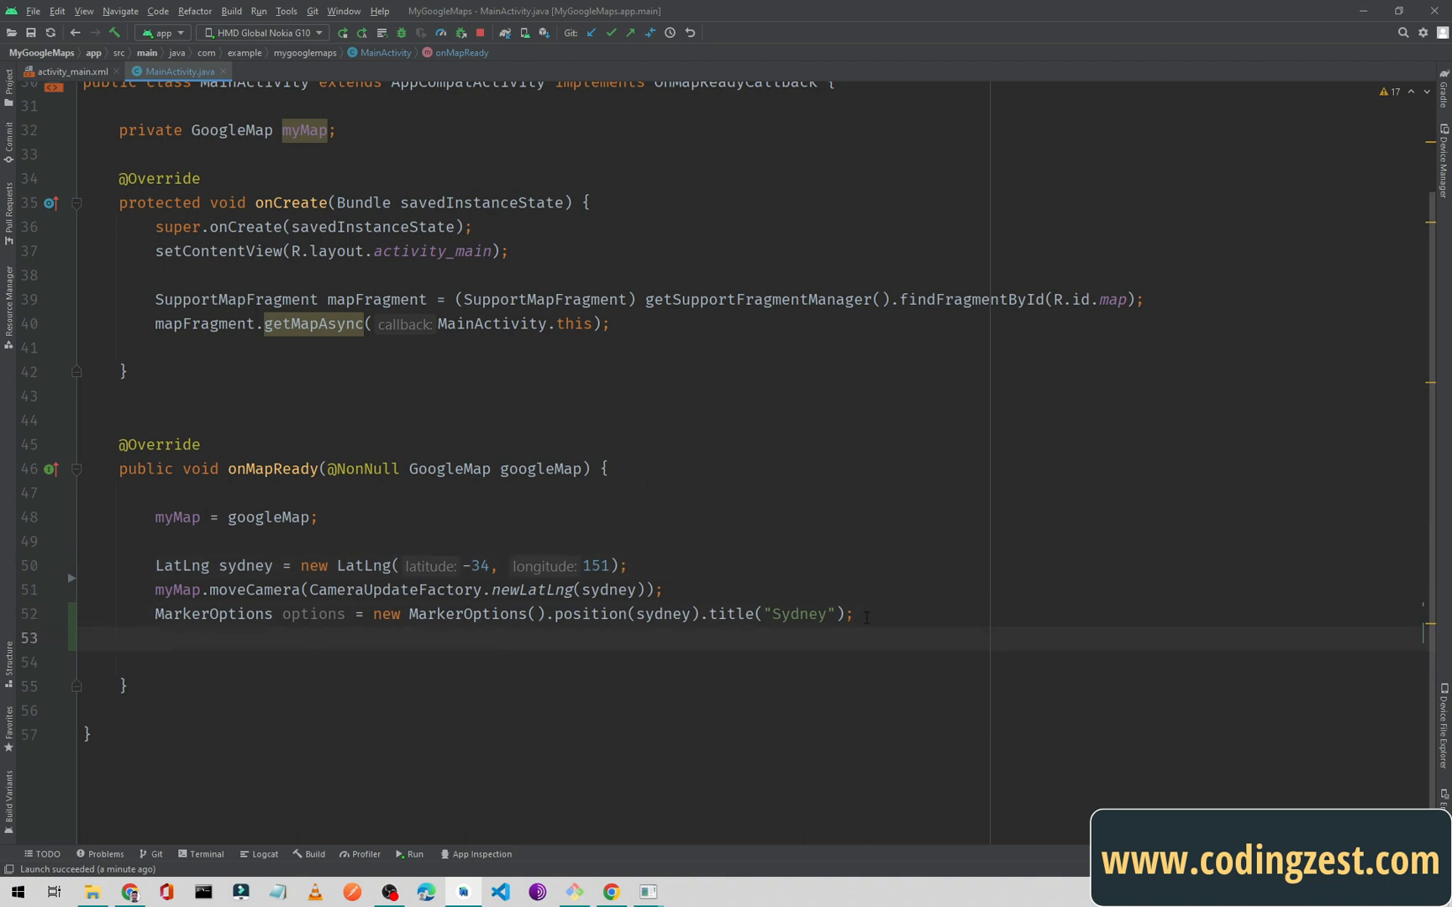
pyautogui.write('myMap.addMarker();')
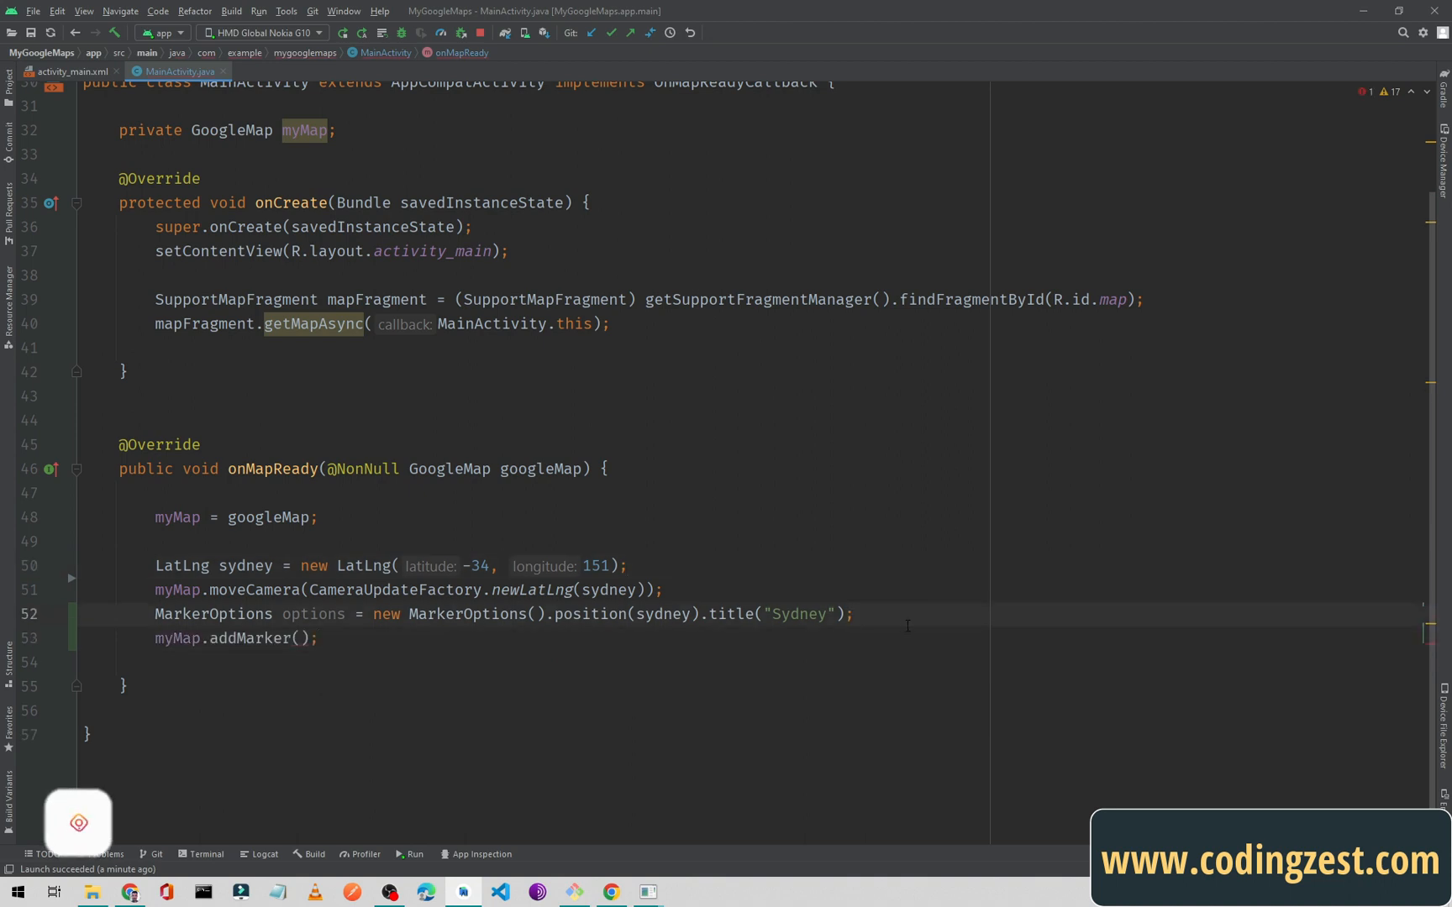
# Start options.icon(BitmapDescriptorFactory.defaultMarker(...)) for the Sydney marker using autocomplete.
pyautogui.write('options.icon(')
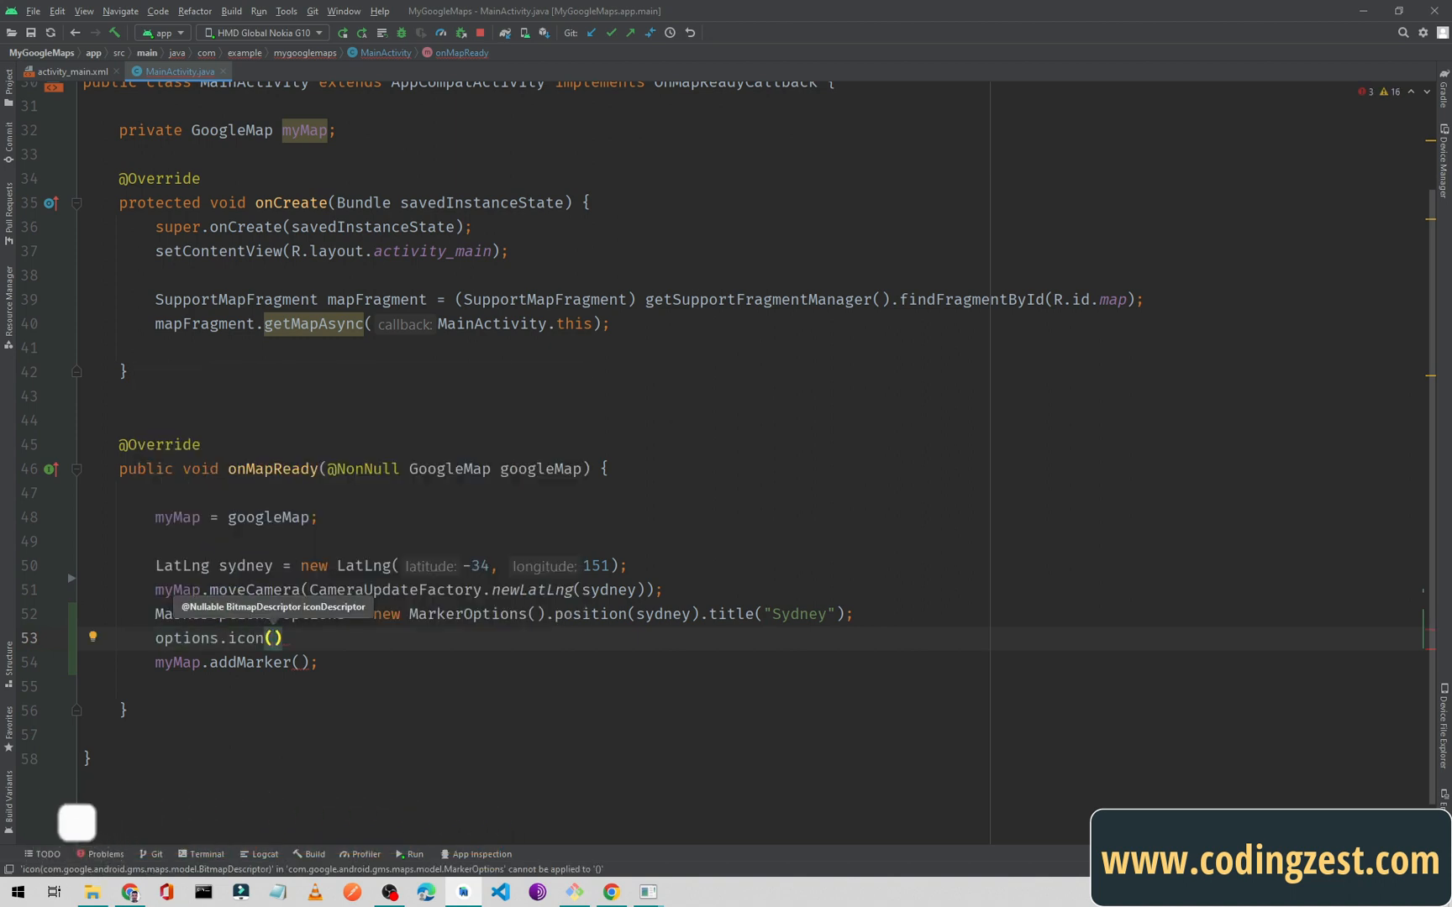
pyautogui.write('BitmapDescriptorFactory')
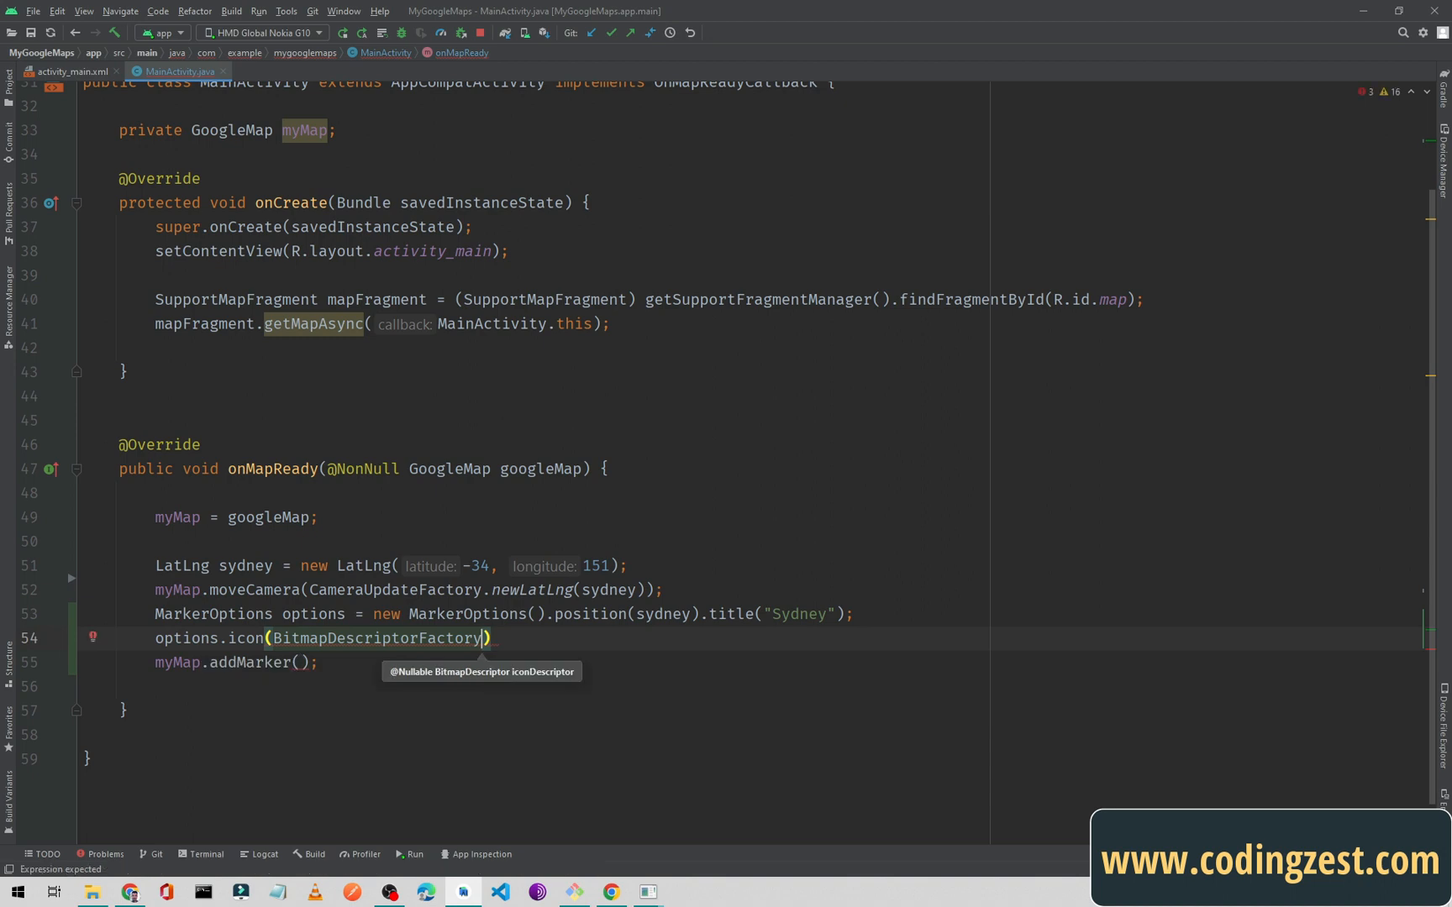
pyautogui.write('.de')
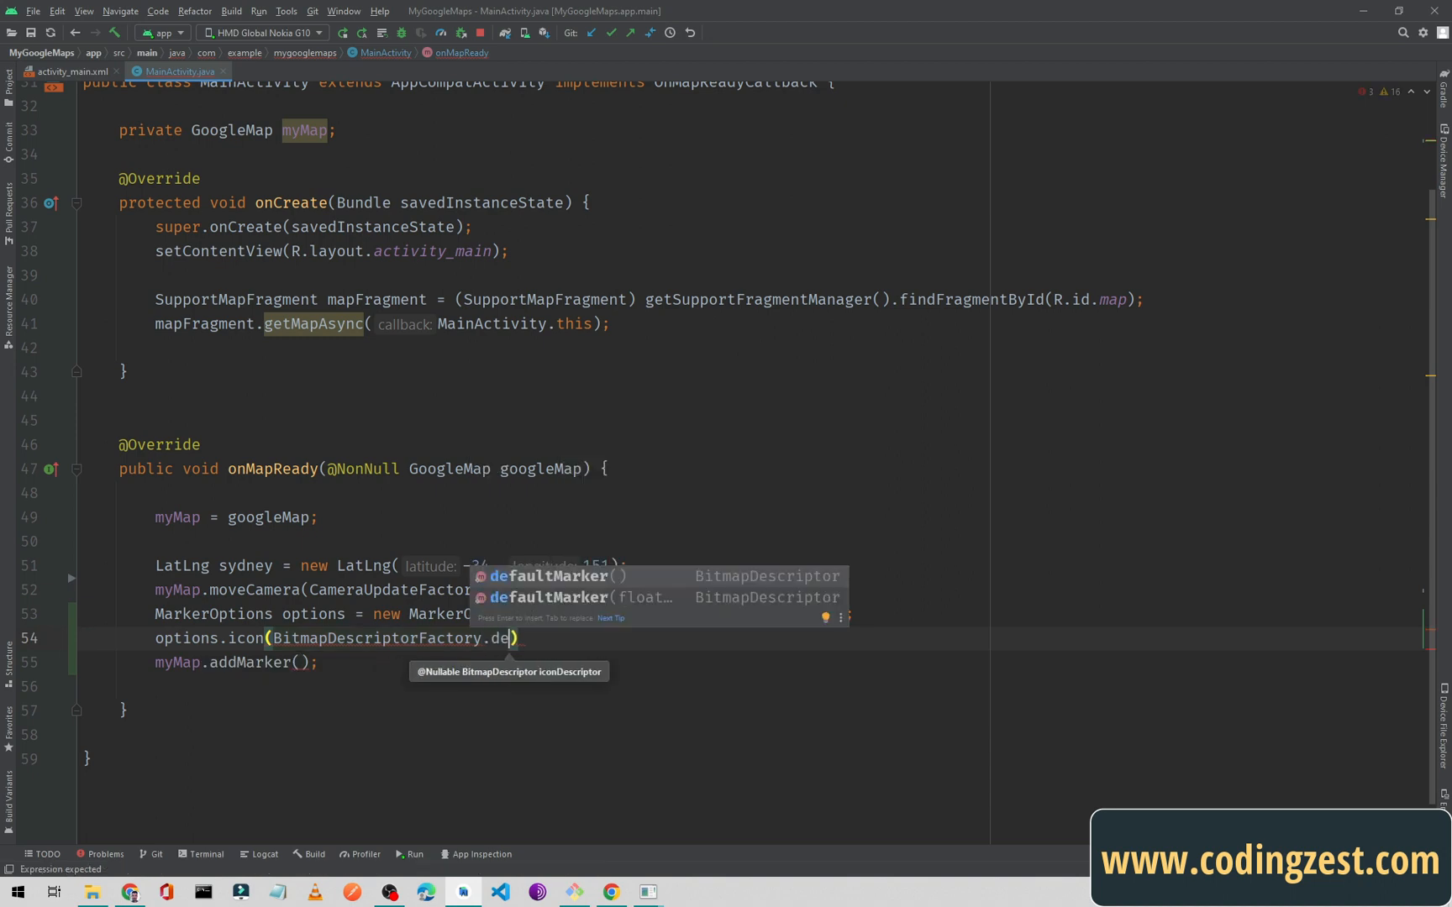
pyautogui.press('Down')
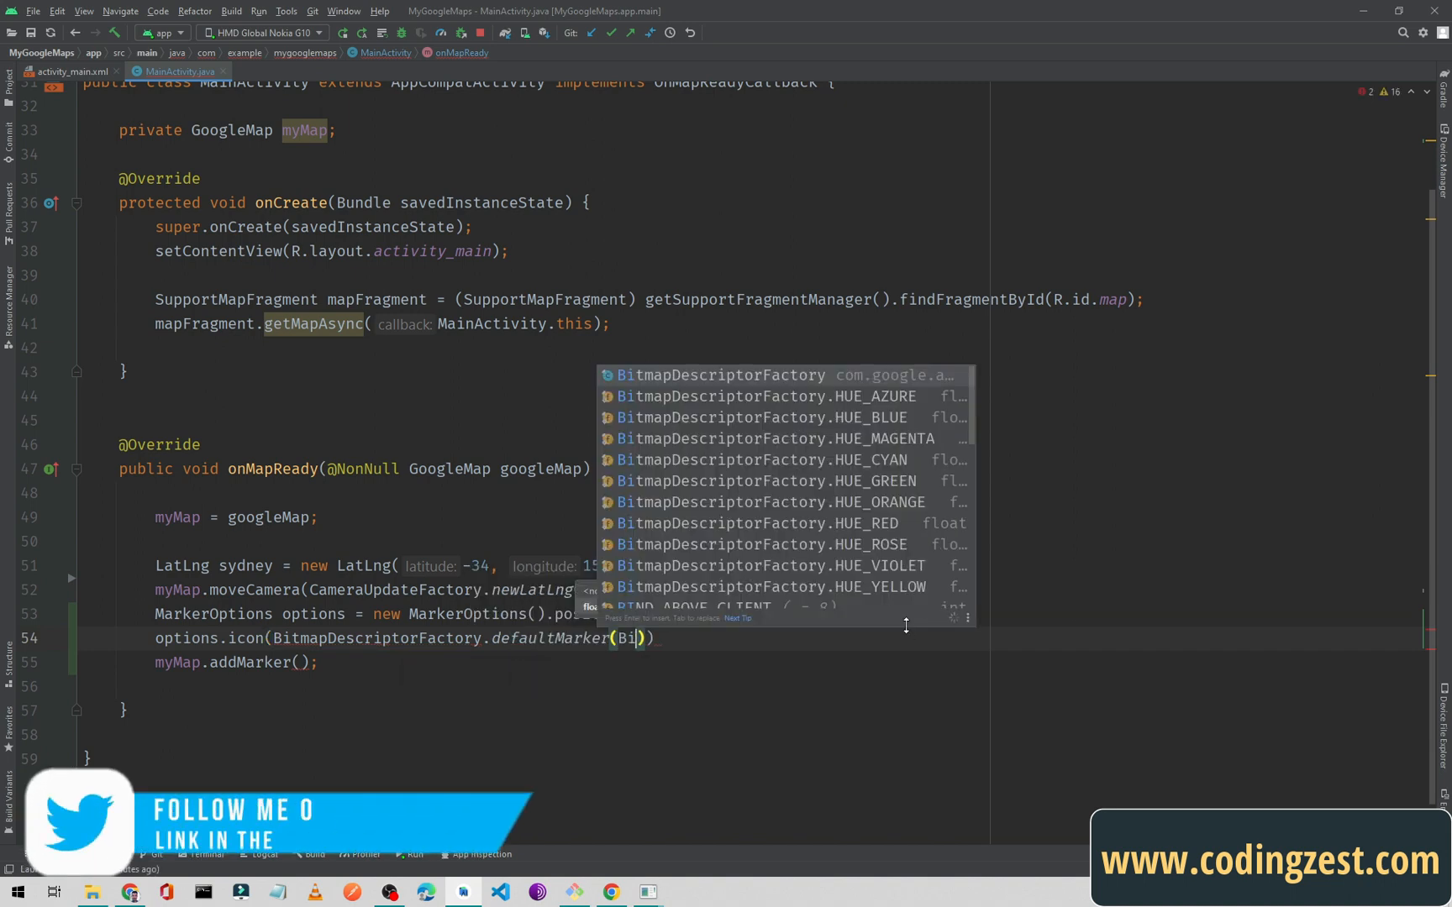
# Set the hue to HUE_MAGENTA and pass options into addMarker.
pyautogui.write('t')
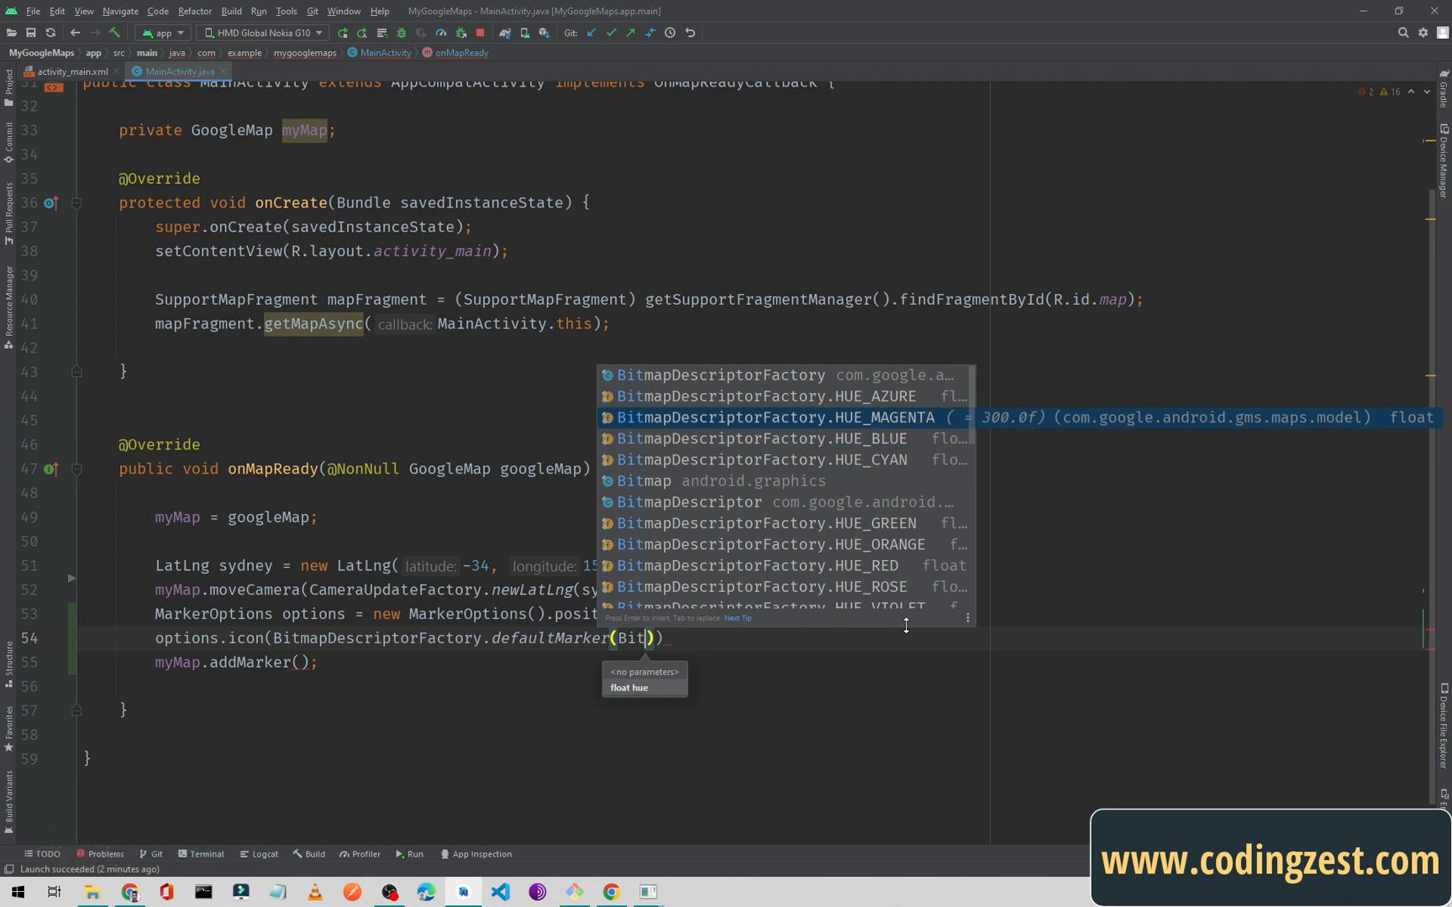
pyautogui.press('enter')
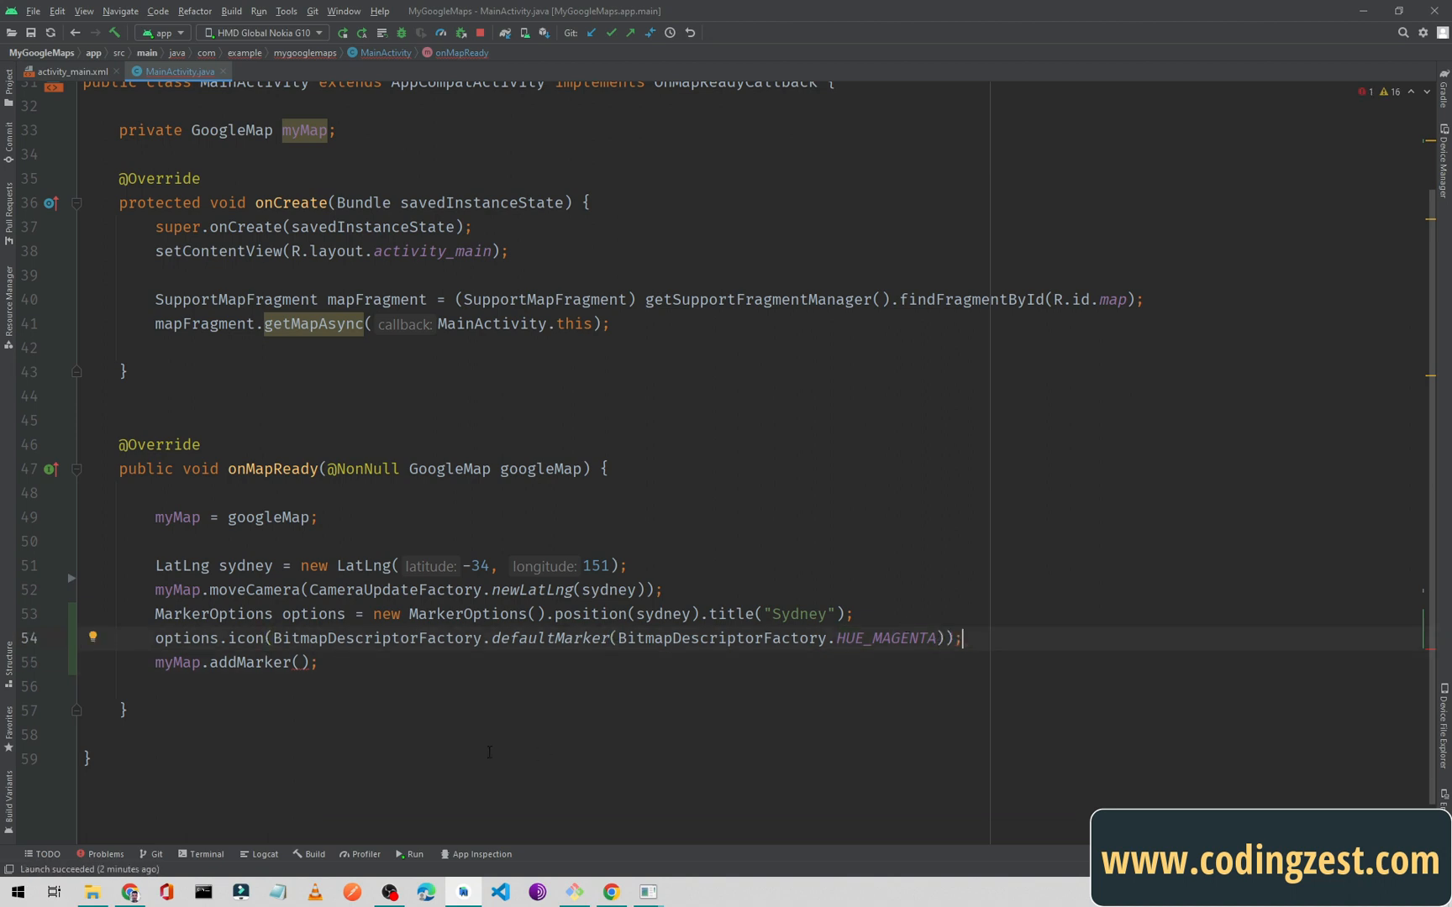
pyautogui.write('options')
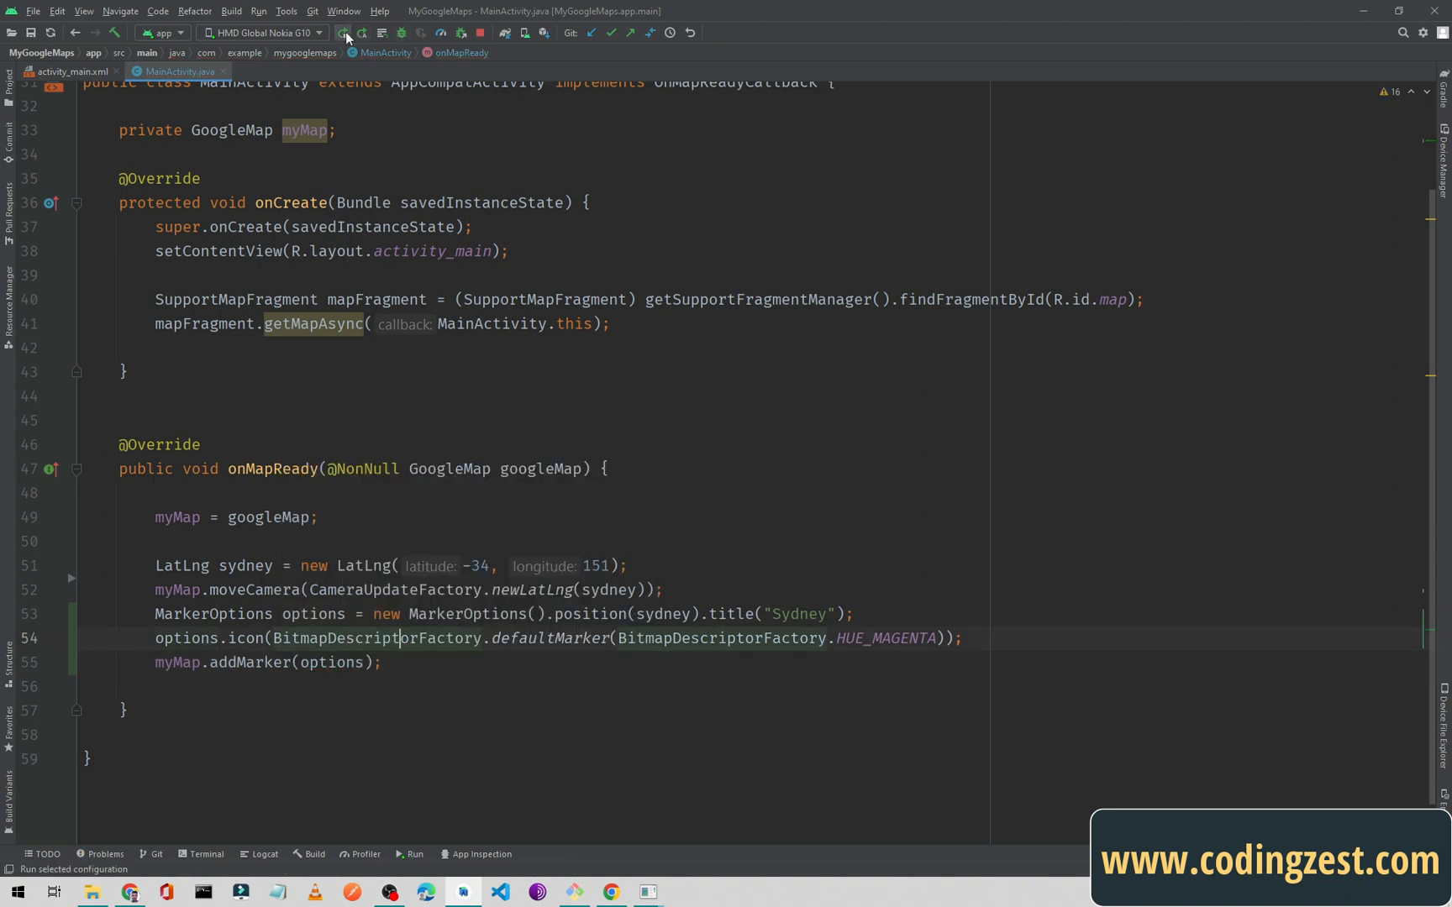
# Run the app, tap the magenta Sydney marker, then remove HUE_MAGENTA from the code.
pyautogui.click(344, 33)
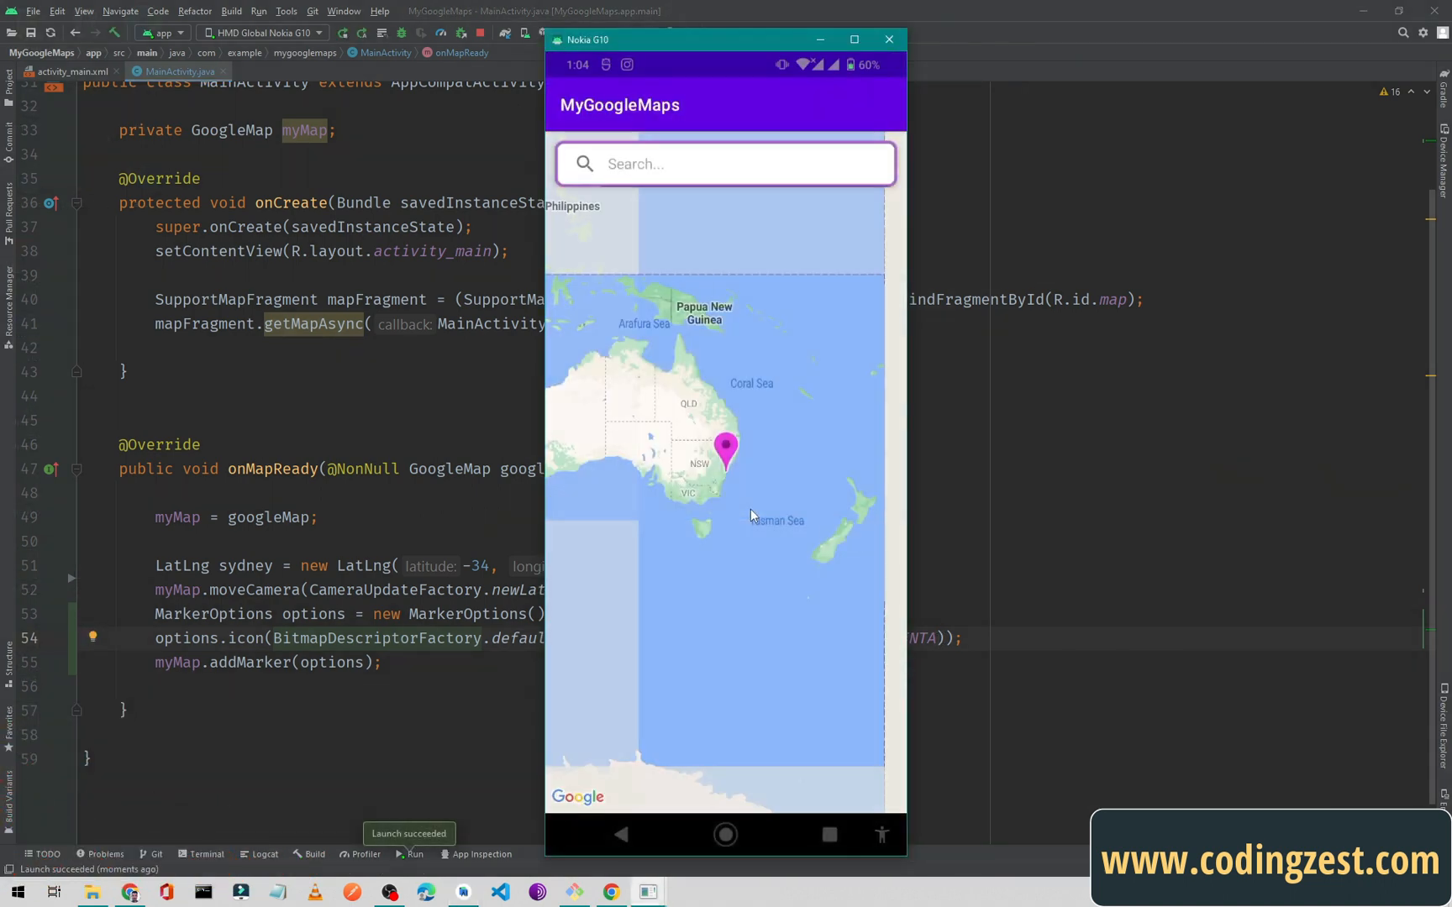
pyautogui.click(725, 447)
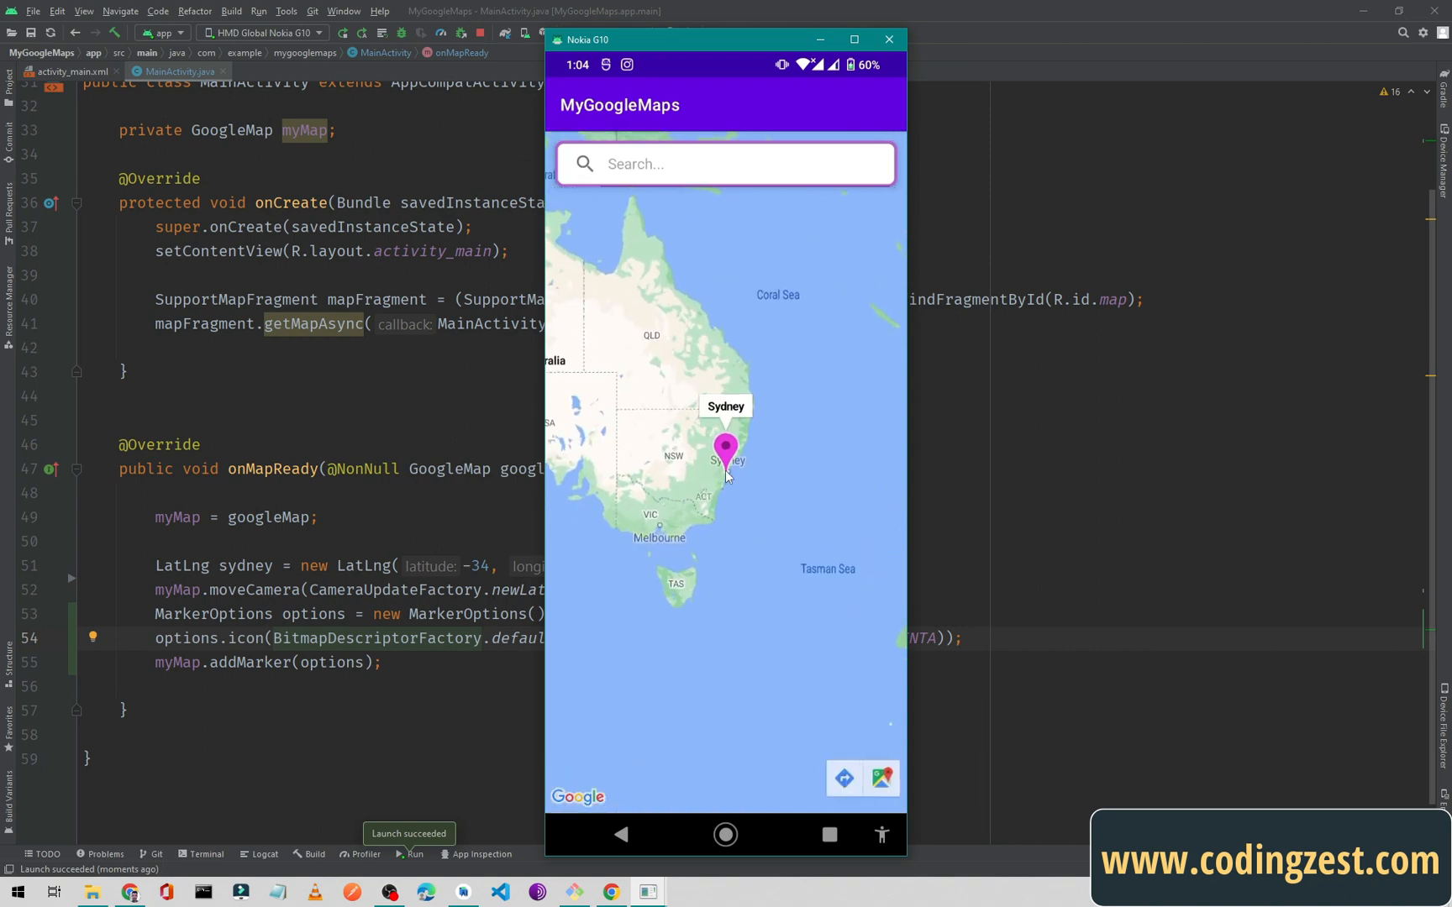
pyautogui.click(888, 38)
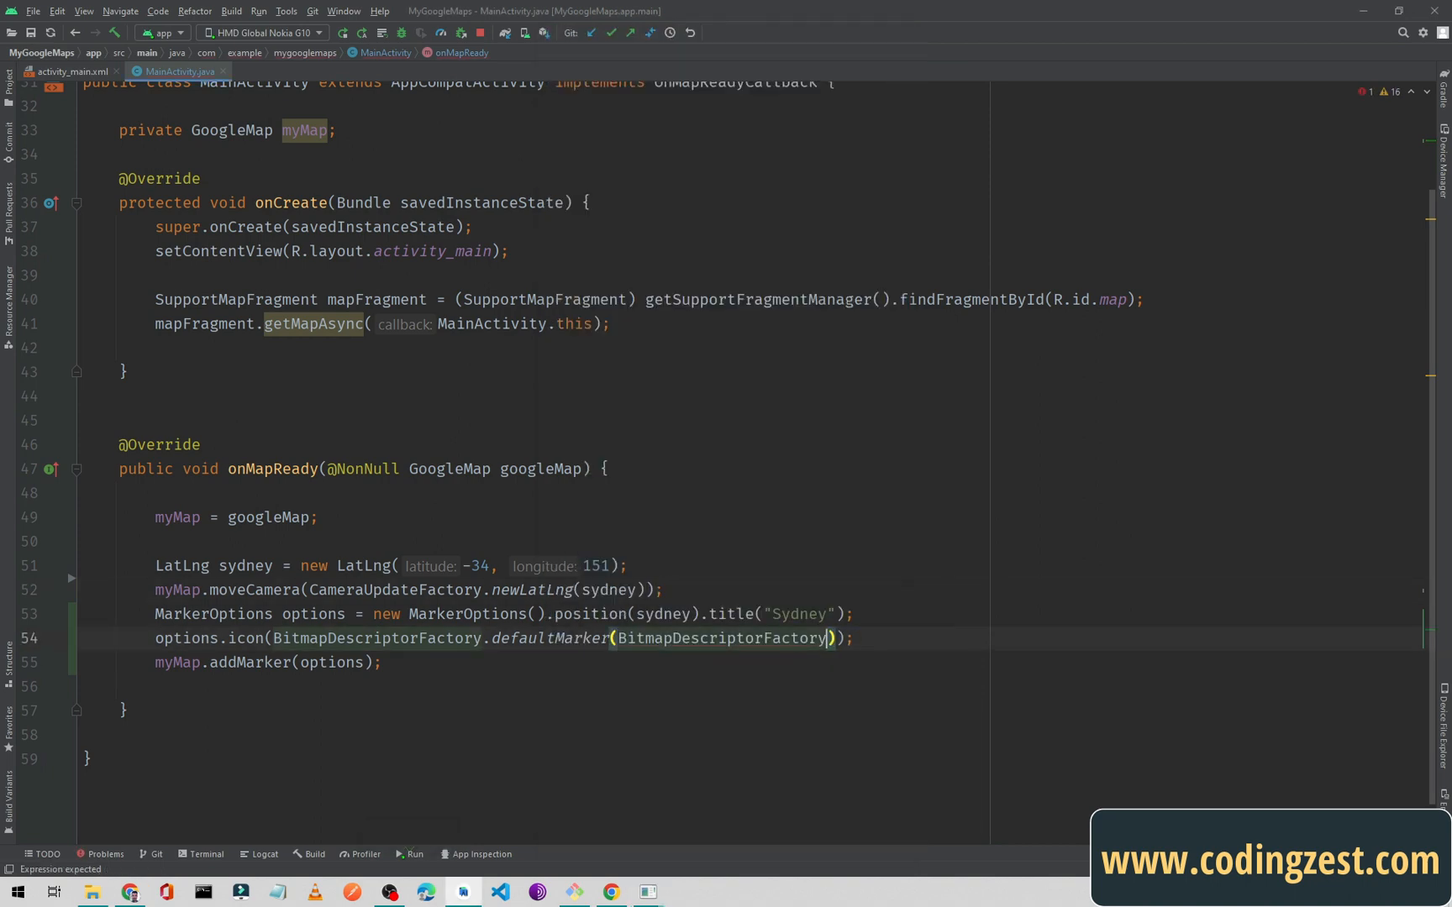
# Browse BitmapDescriptorFactory's HUE_ constants to choose a different marker colour.
pyautogui.write('.')
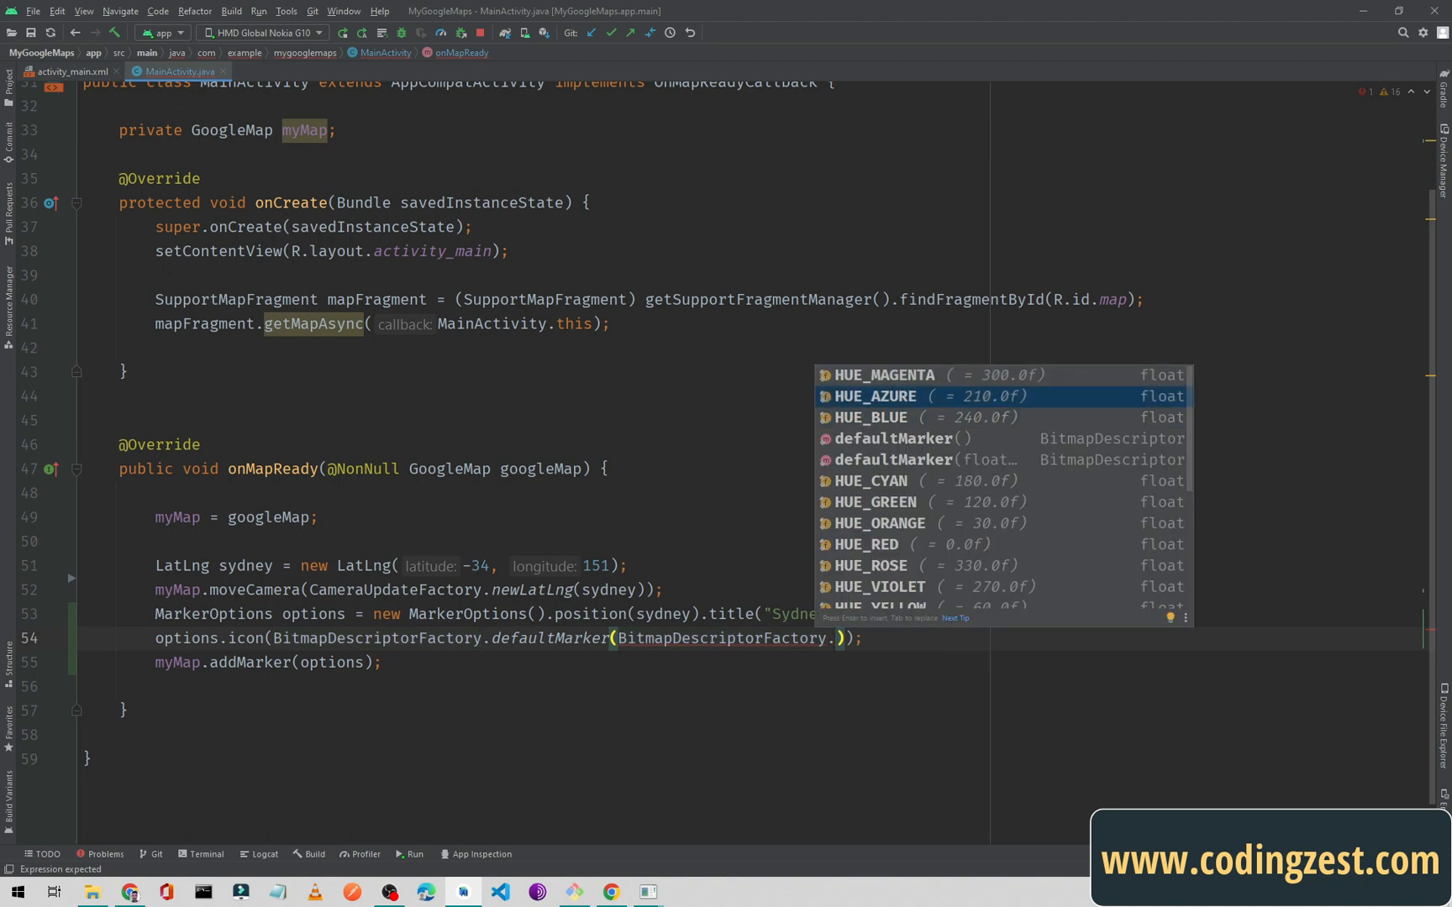
pyautogui.scroll(-3)
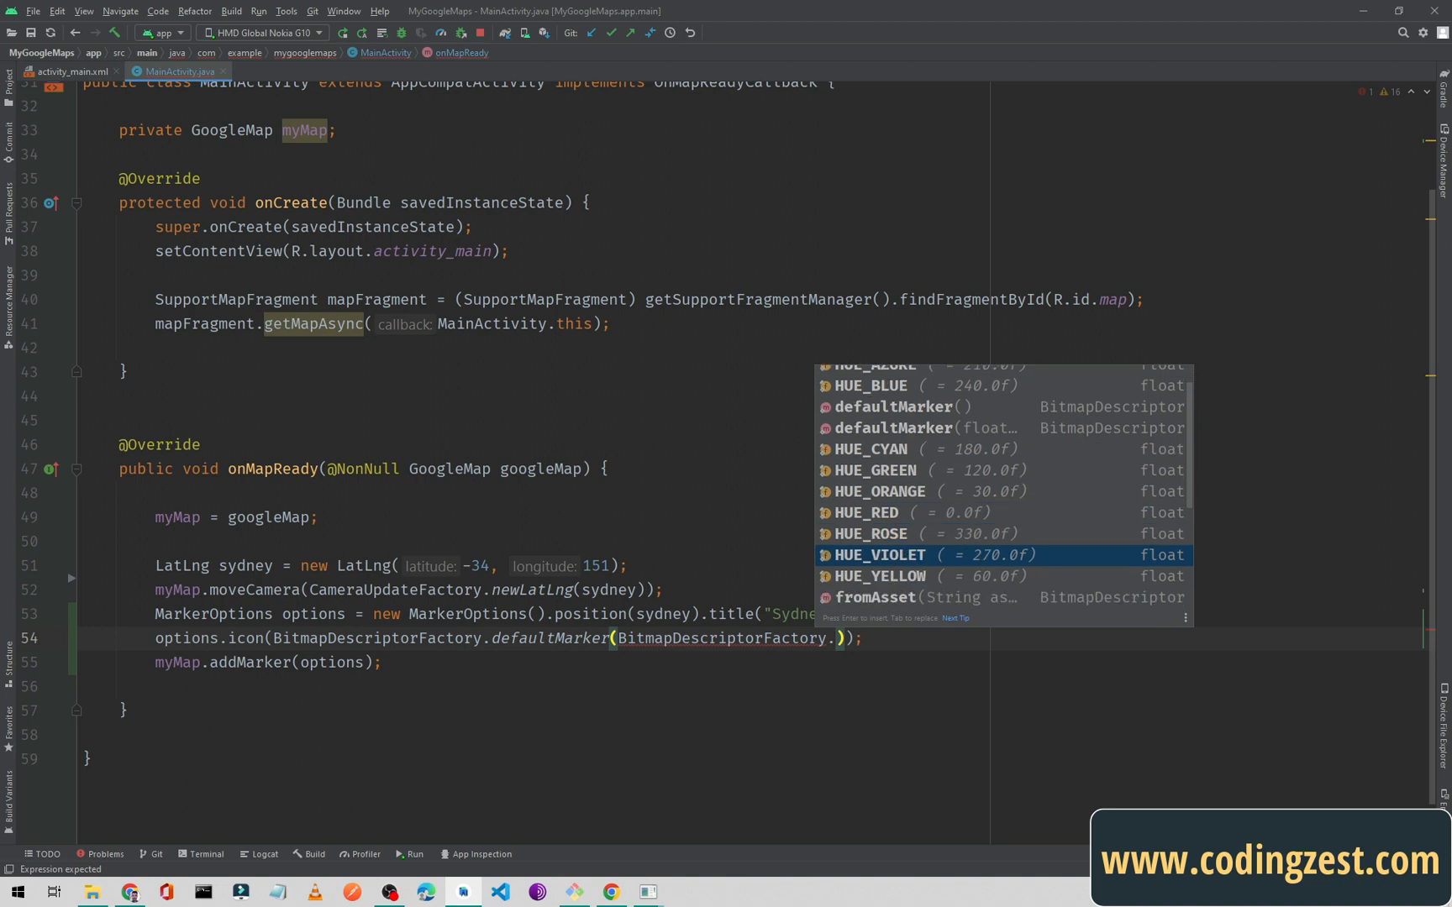
pyautogui.scroll(-3)
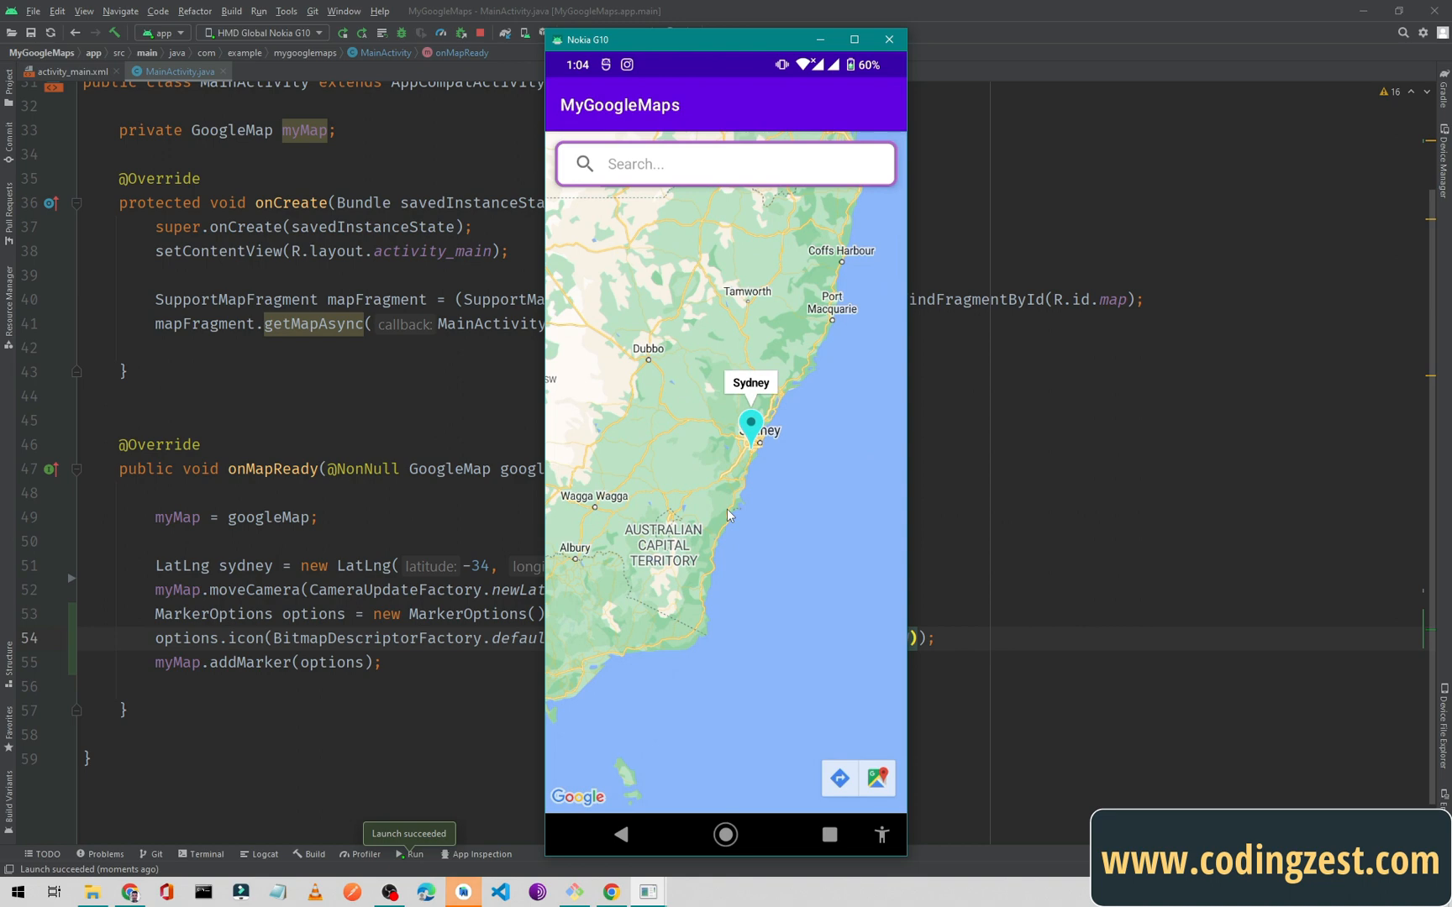
pyautogui.moveTo(736, 494)
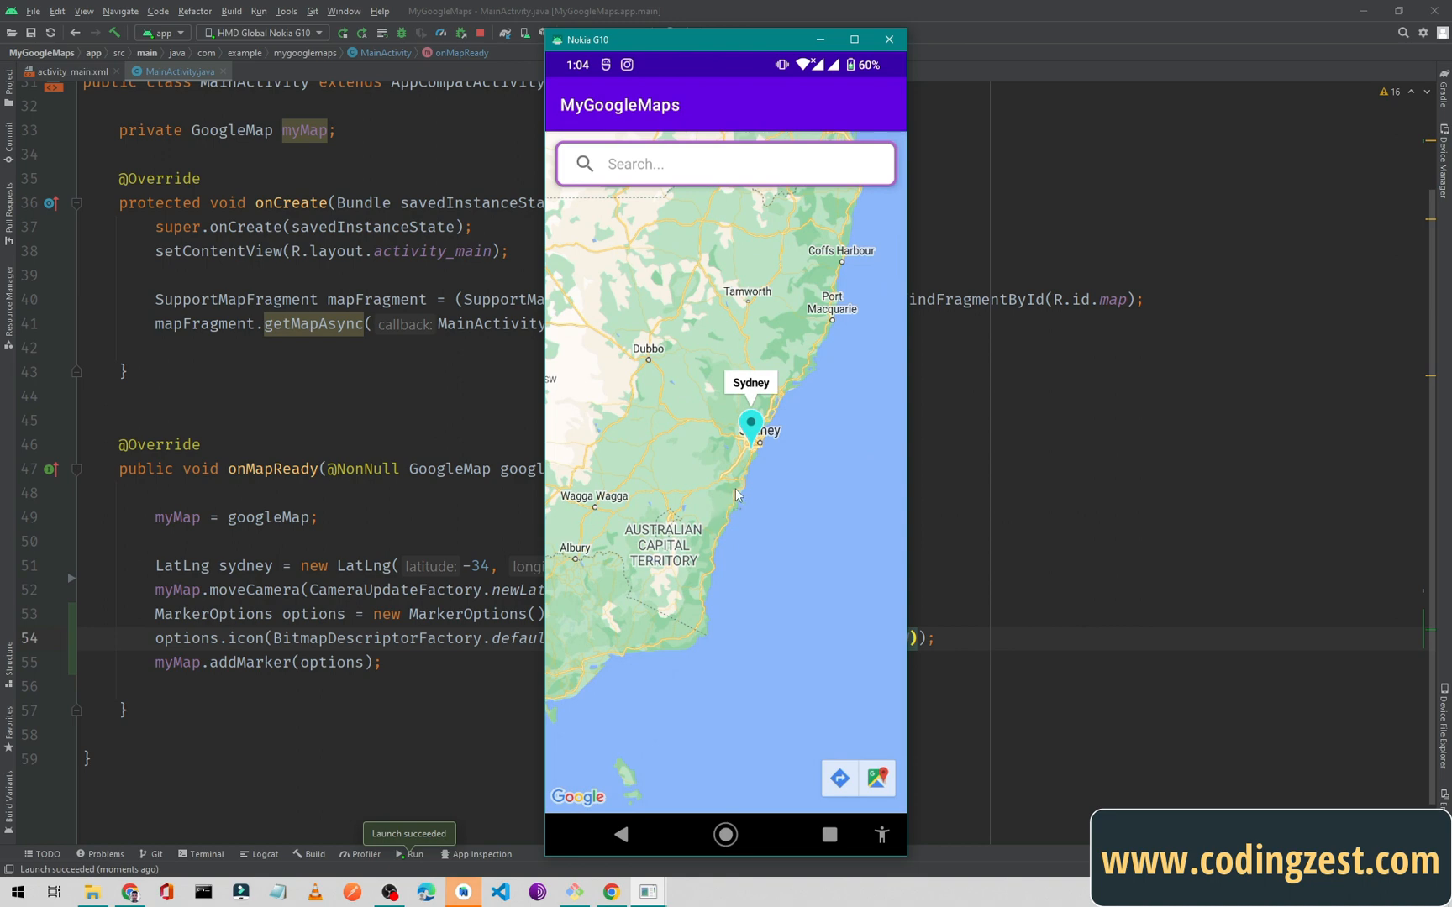